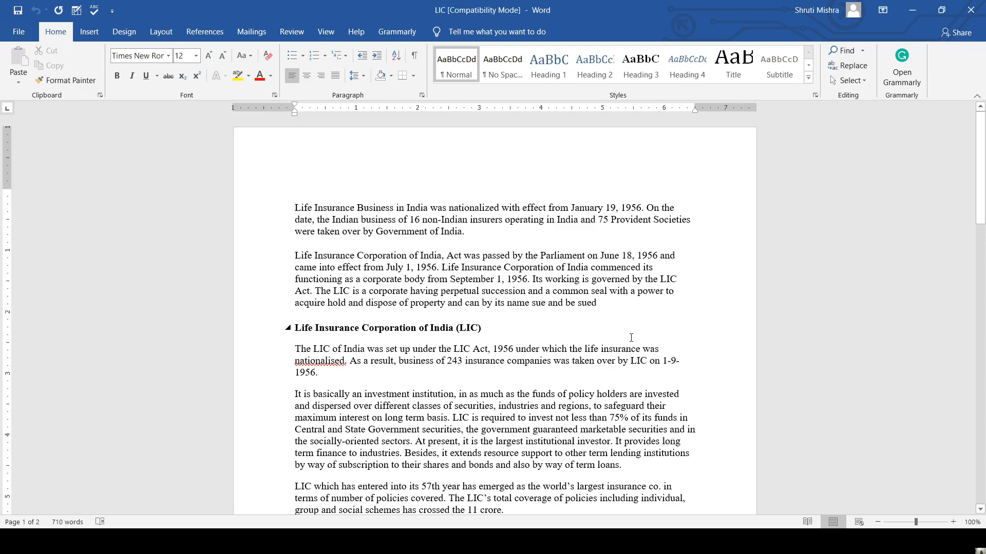
Scroll from the nationalisation history down to the 'Objectives of LIC of India' heading
click(296, 207)
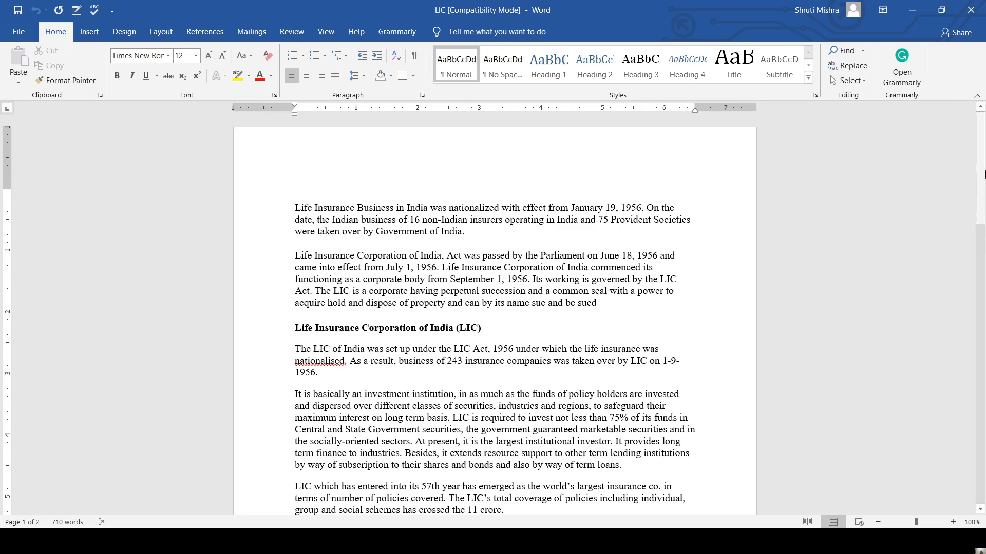
scroll(down, 3)
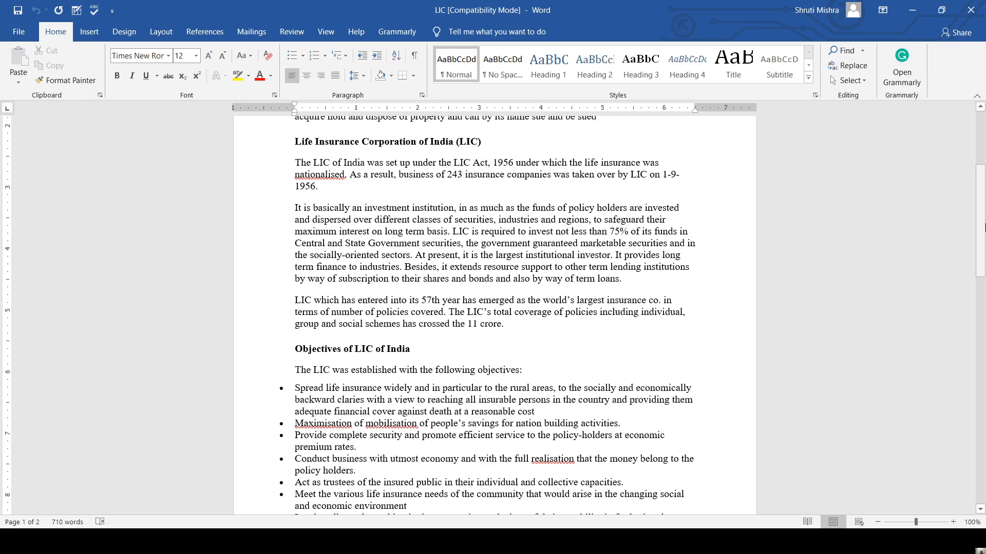
Scroll through the full objectives list to the 'Role and Functions of LIC' section on page 2
scroll(down, 3)
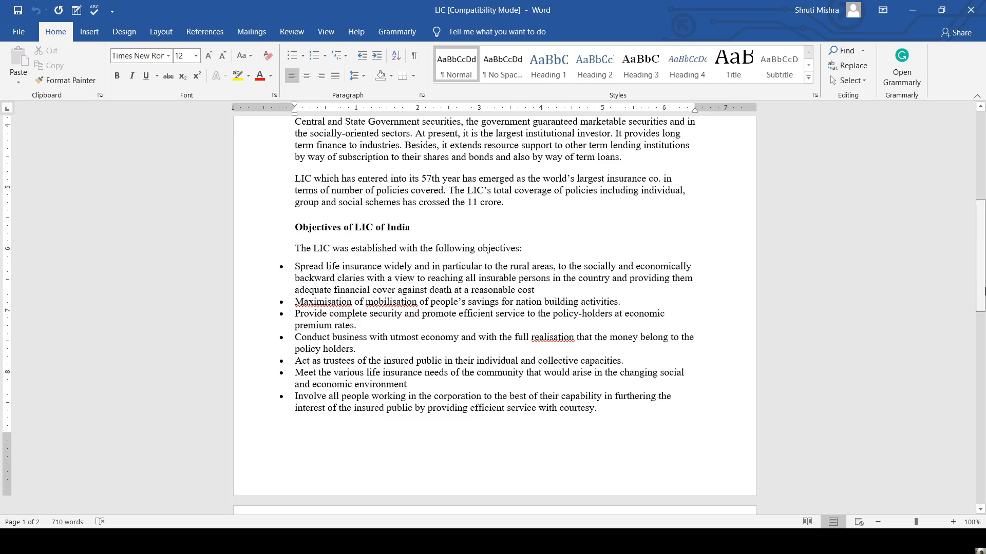
scroll(down, 3)
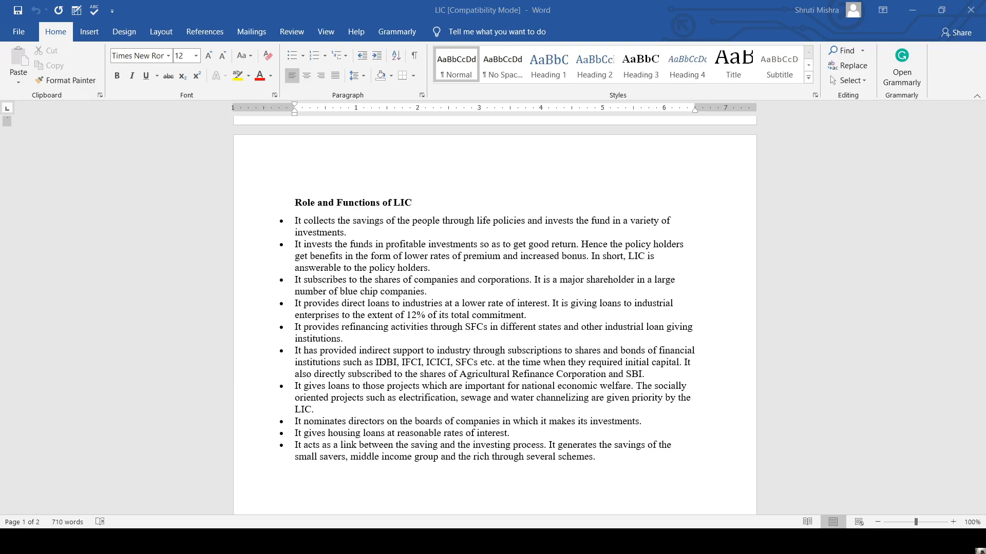
mouse_move(891, 456)
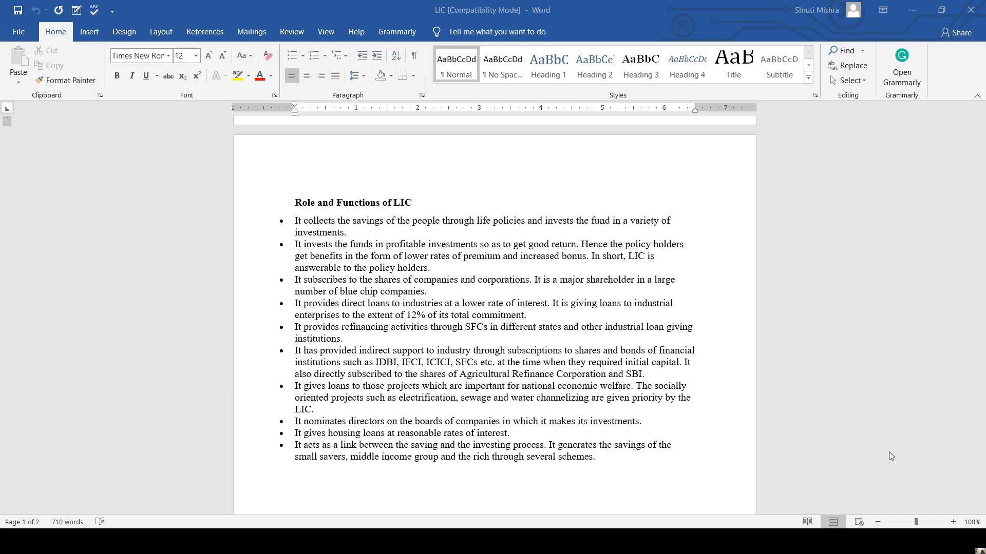